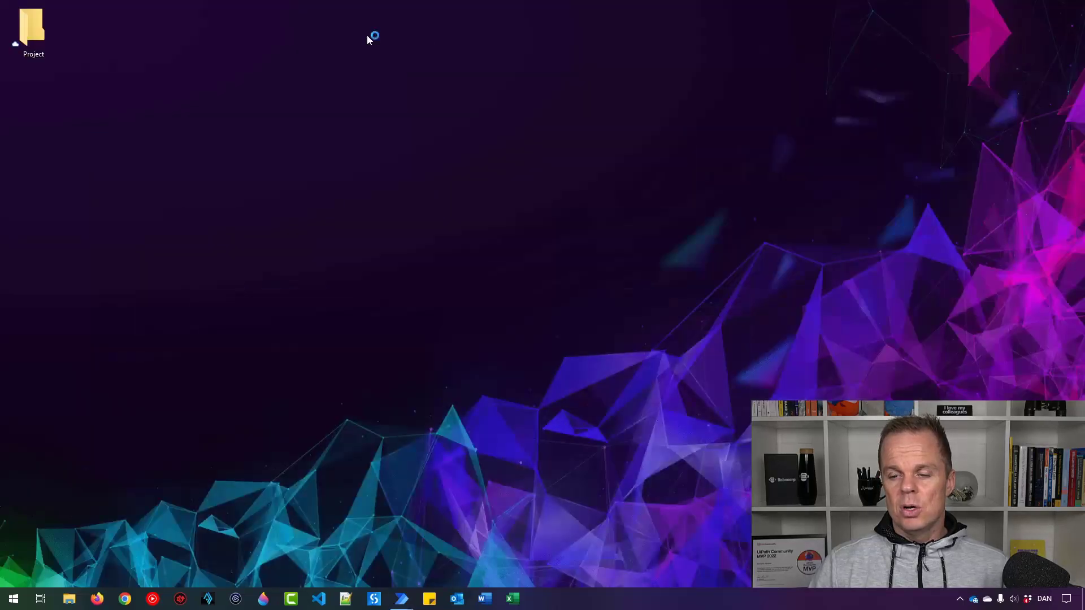
# Step: Start the Recorder and reveal its extra recording options menu
pyautogui.click(401, 599)
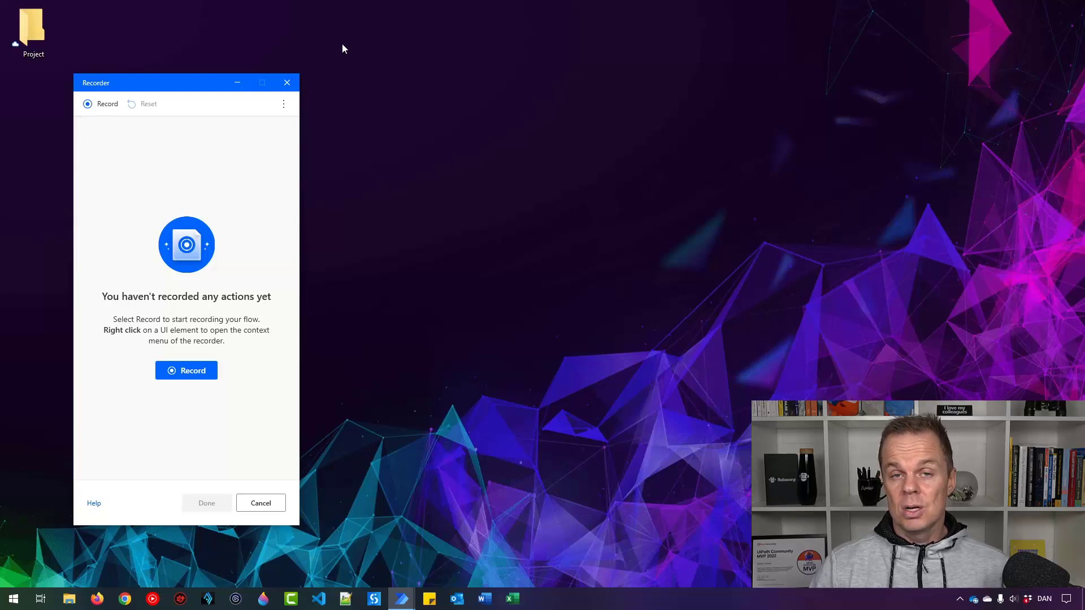
pyautogui.moveTo(303, 71)
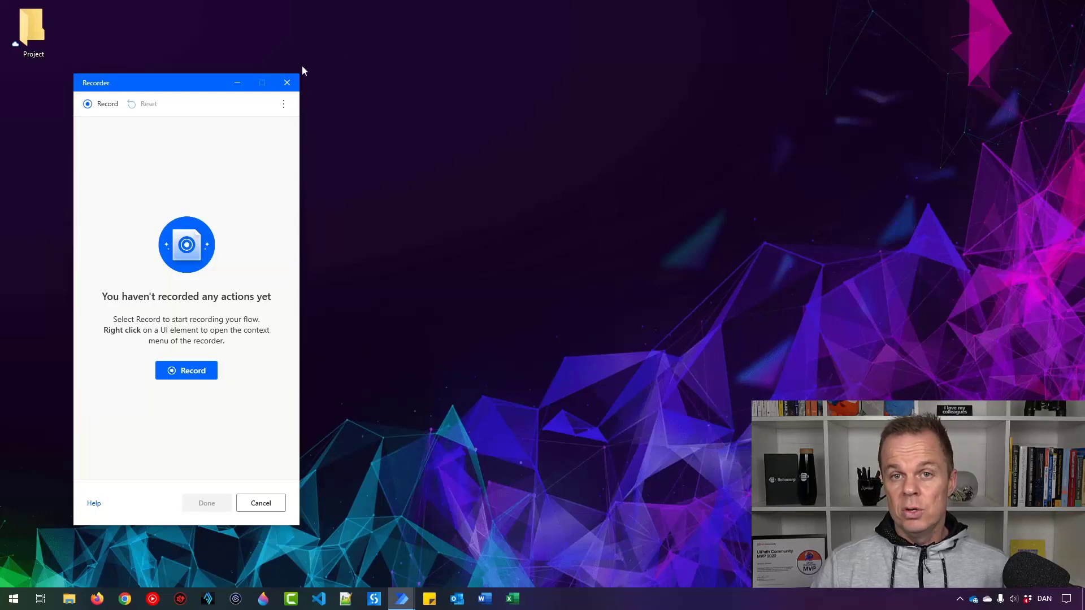
pyautogui.moveTo(256, 56)
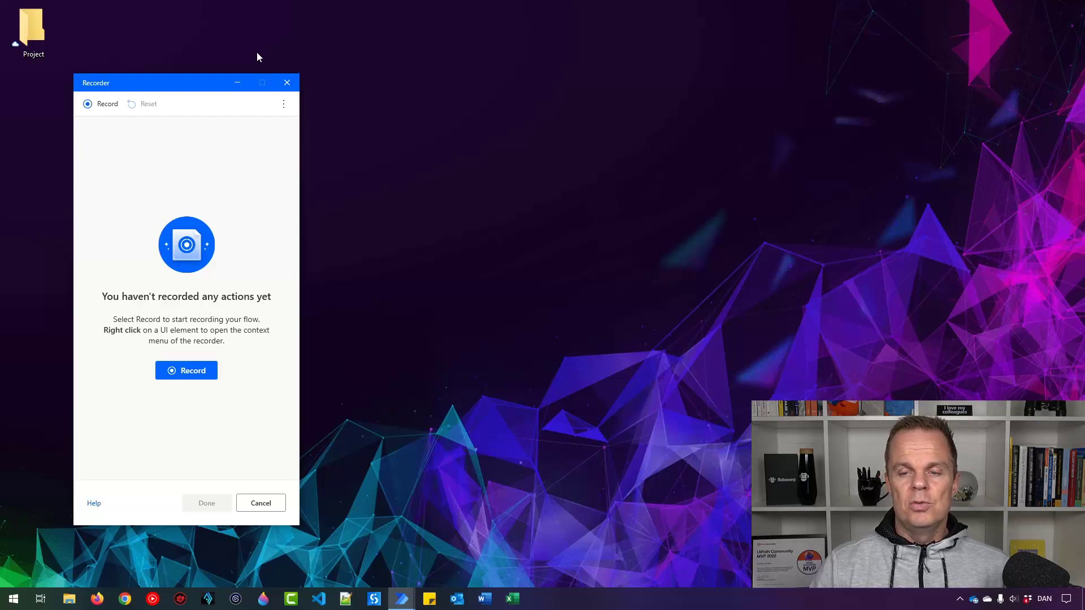
pyautogui.moveTo(263, 54)
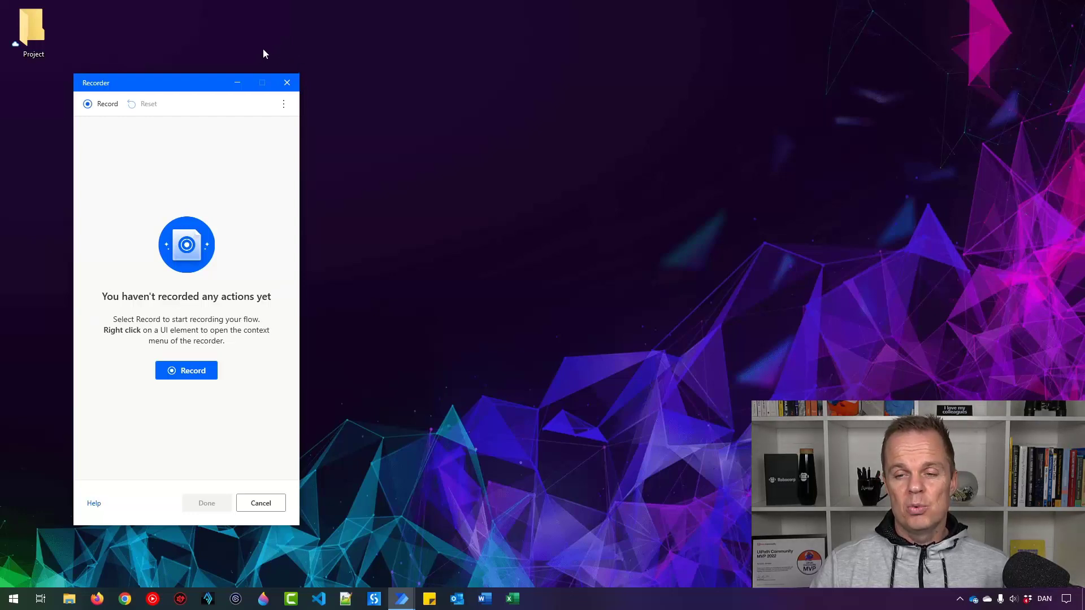
pyautogui.click(282, 104)
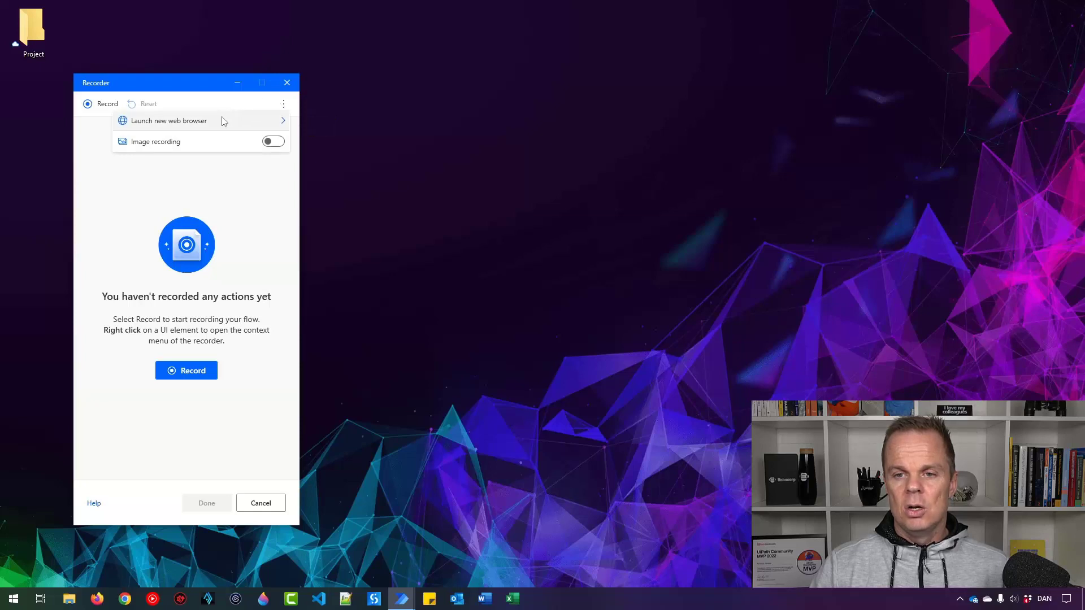
pyautogui.moveTo(325, 146)
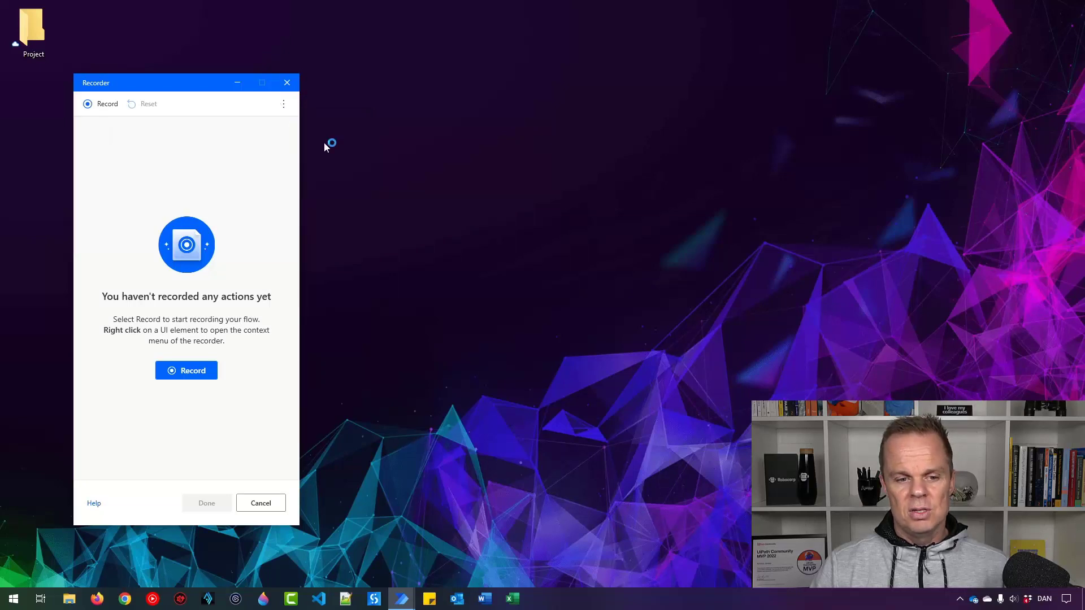
# Step: Launch a new Chrome browser, begin recording, and delete the recorded Move window action
pyautogui.click(186, 371)
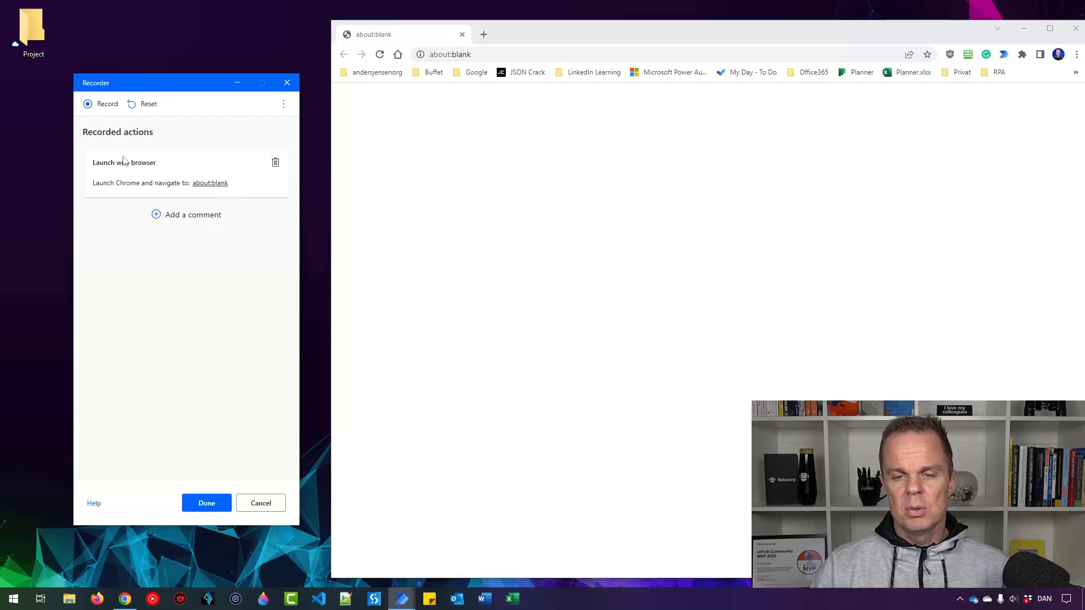
pyautogui.moveTo(107, 104)
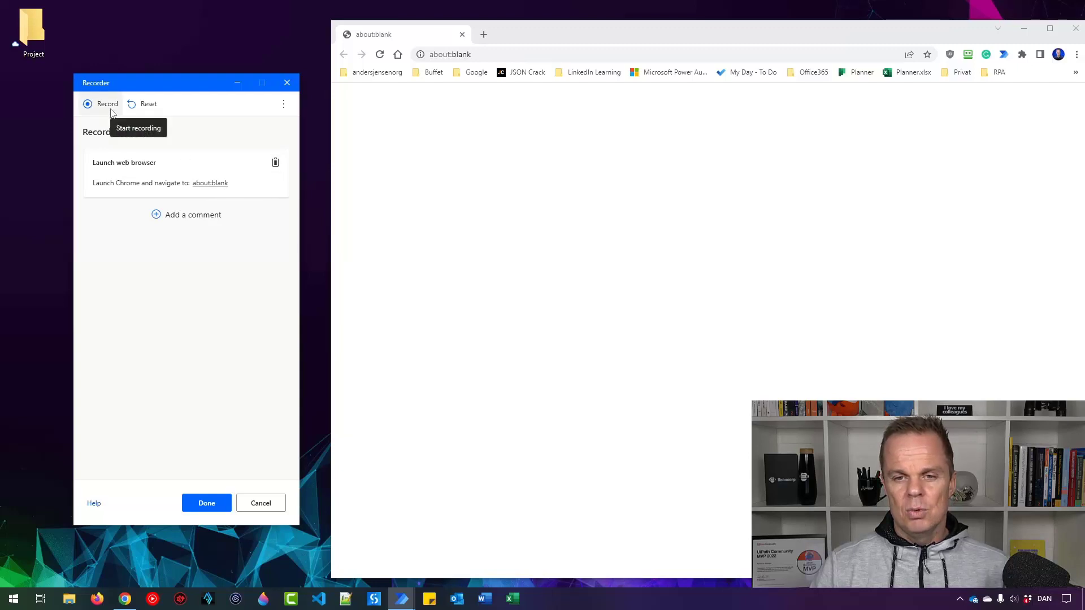
pyautogui.click(101, 104)
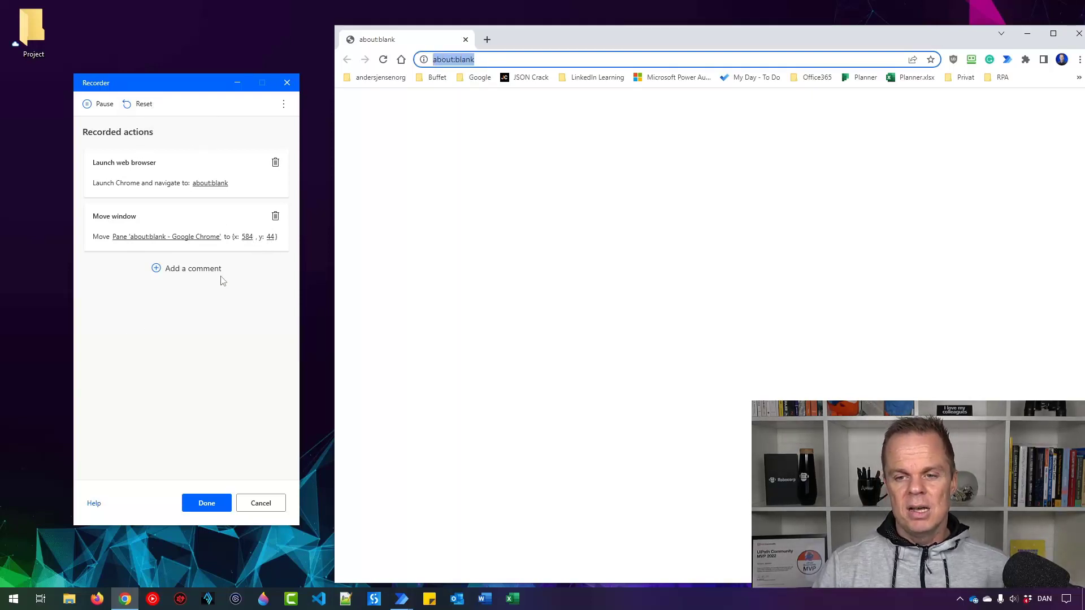
pyautogui.moveTo(276, 216)
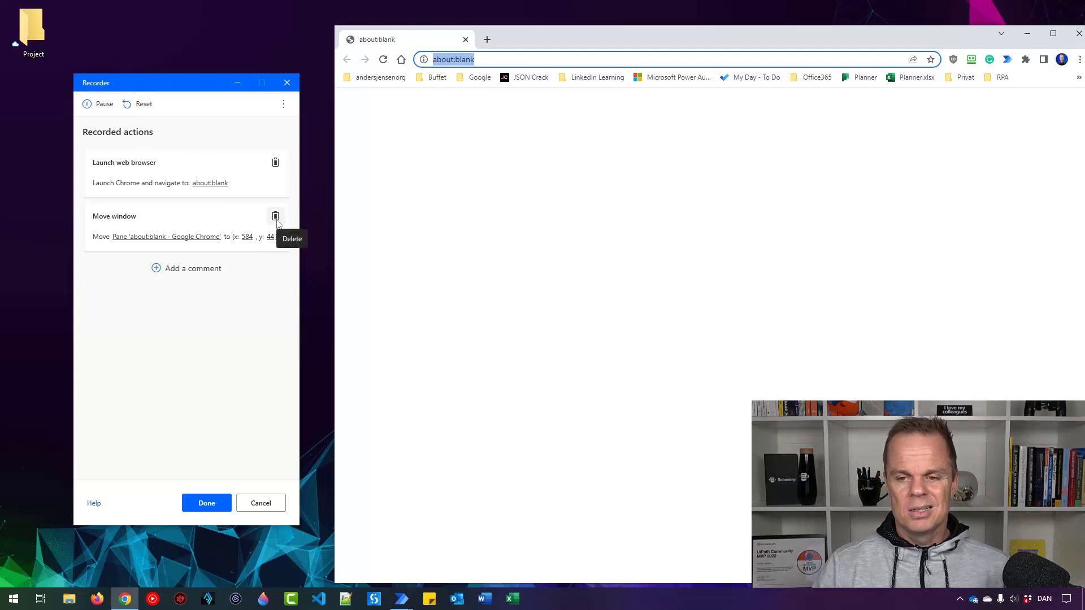
pyautogui.click(276, 216)
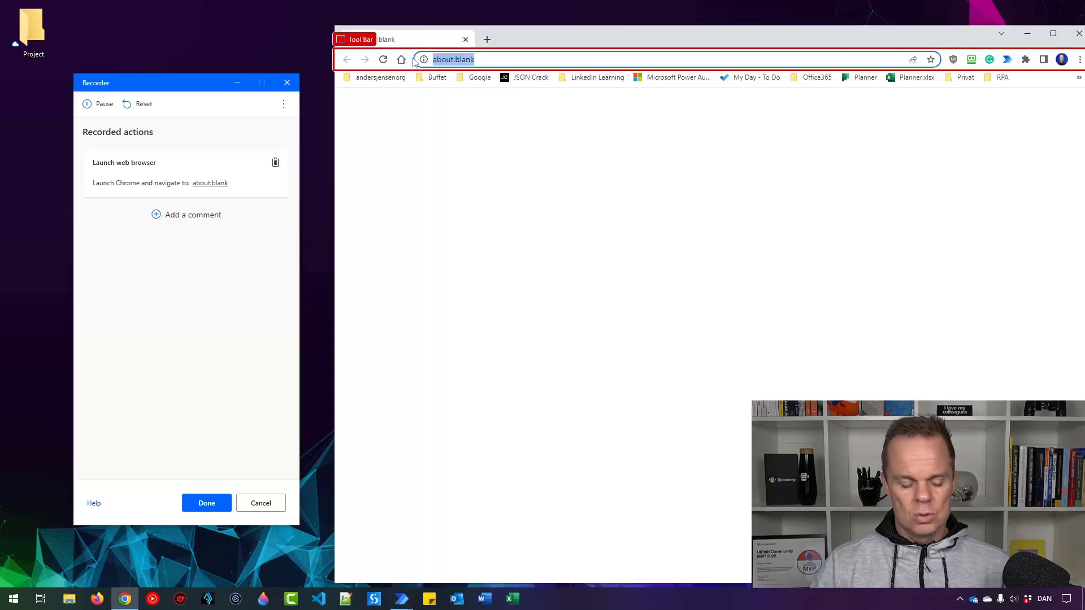
# Step: Navigate Chrome to google.com and focus Google's search box while recording
pyautogui.write('google.com')
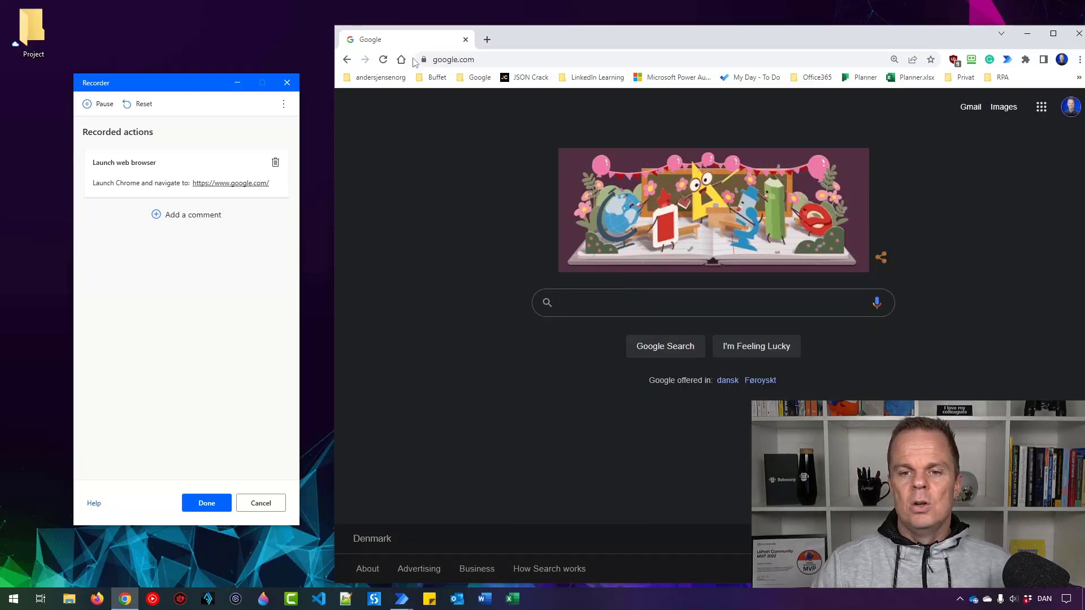
pyautogui.click(713, 303)
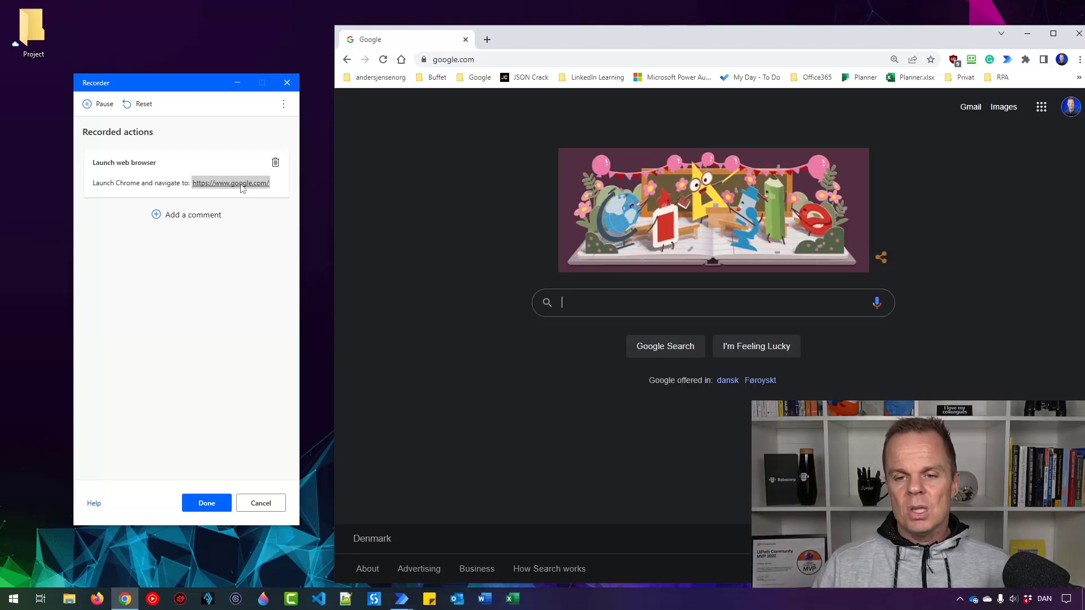
pyautogui.click(712, 303)
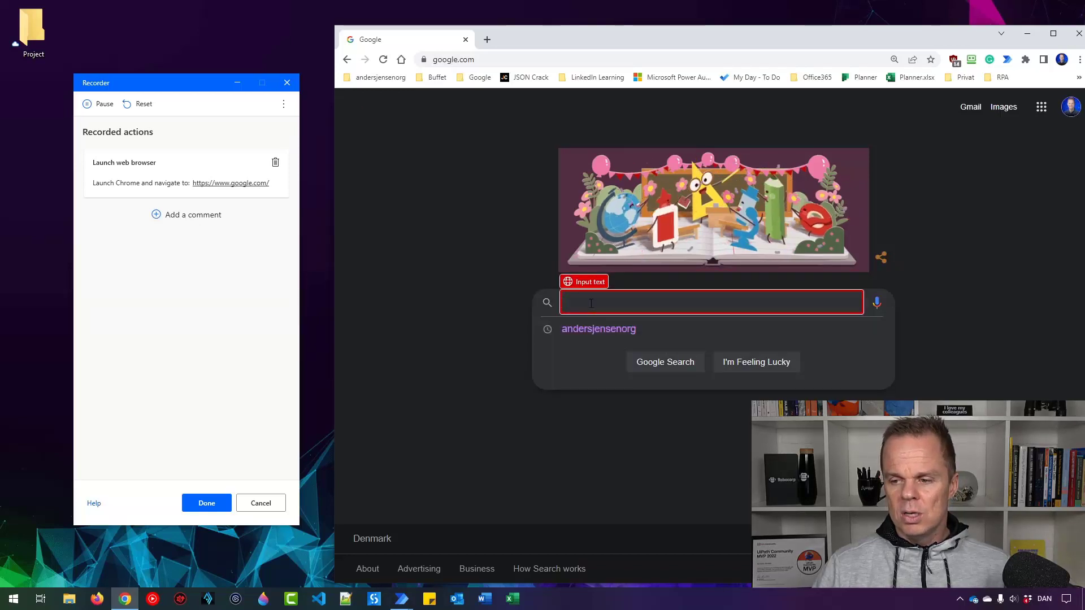
# Step: Search Google for andersjensenorg, recording Populate text field and Press button actions
pyautogui.write('andersjensenorg')
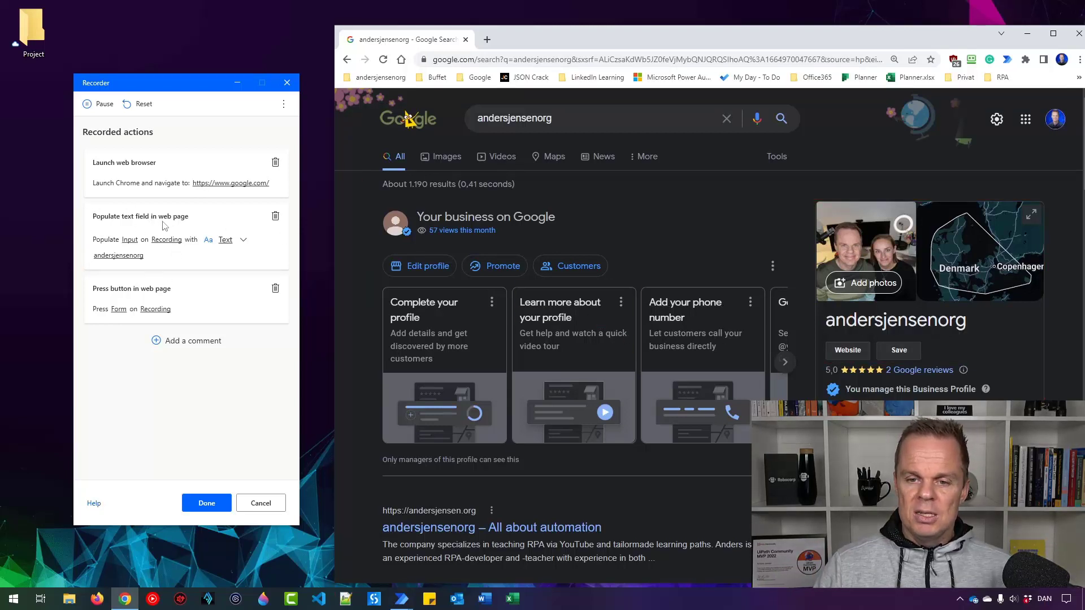
pyautogui.doubleClick(118, 256)
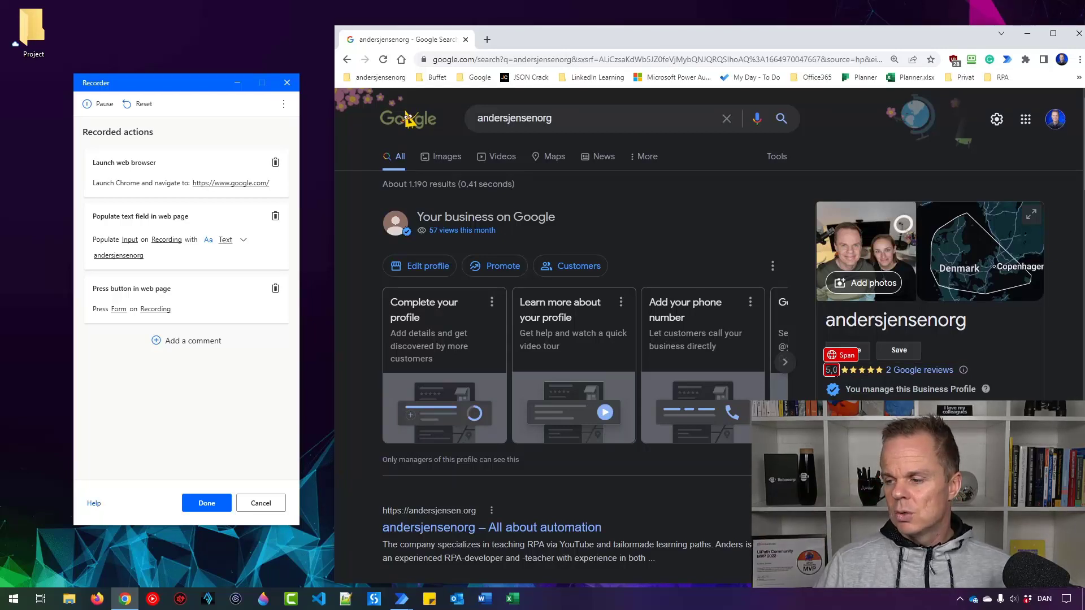
# Step: Extract the 5,0 rating and the 2 Google reviews text as values into OutputData
pyautogui.click(830, 369)
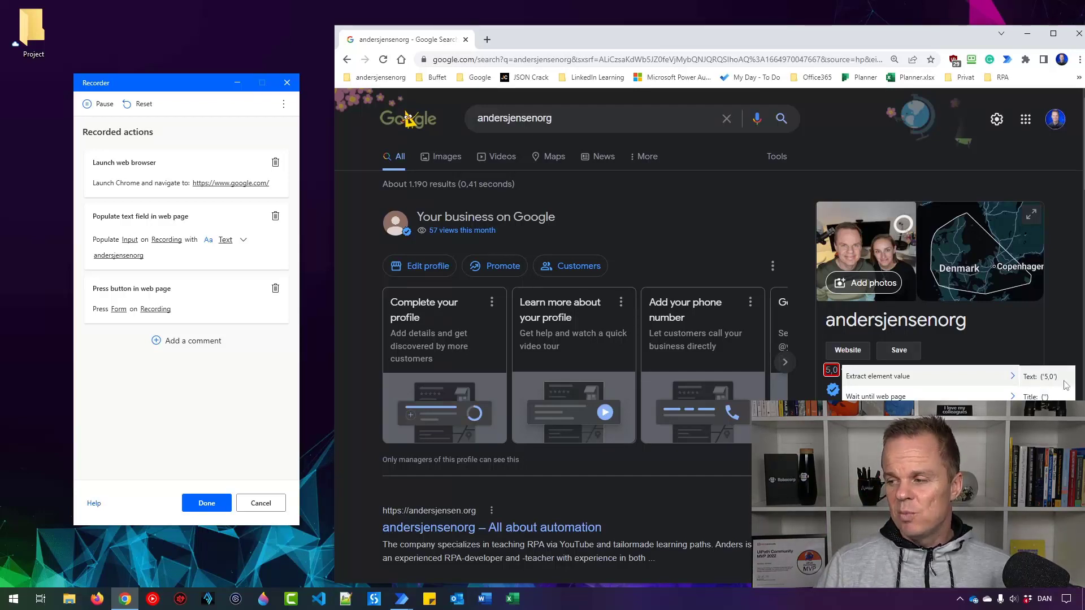
pyautogui.click(1041, 375)
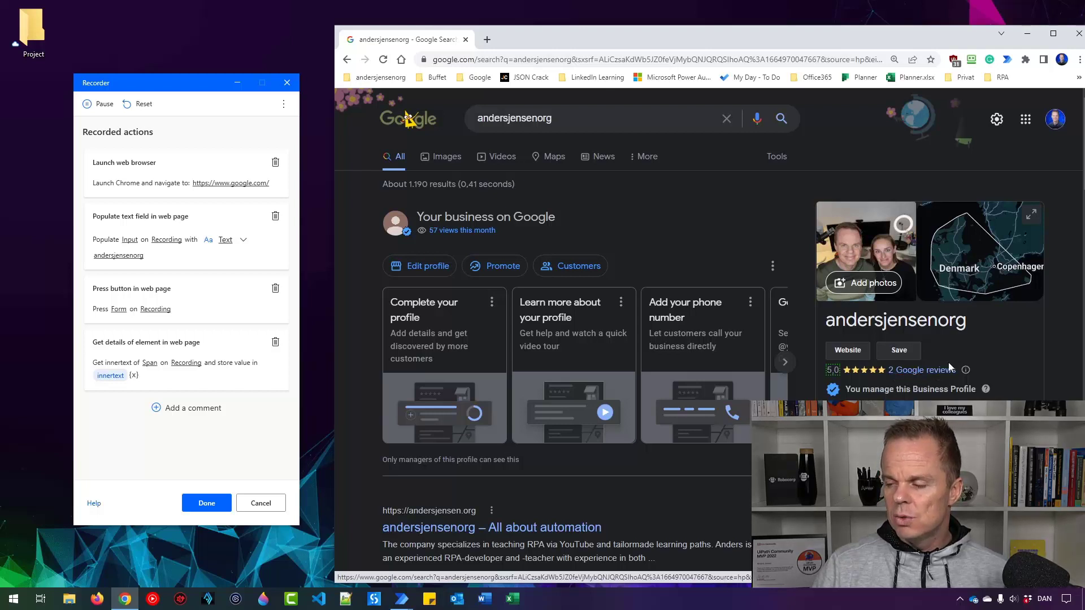
pyautogui.click(921, 368)
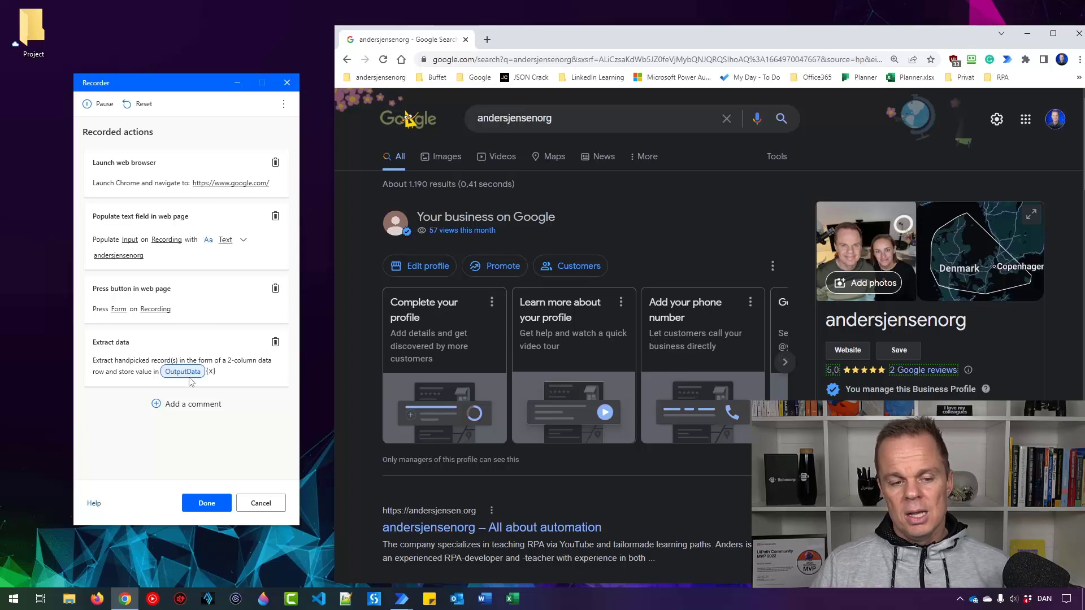
pyautogui.click(205, 503)
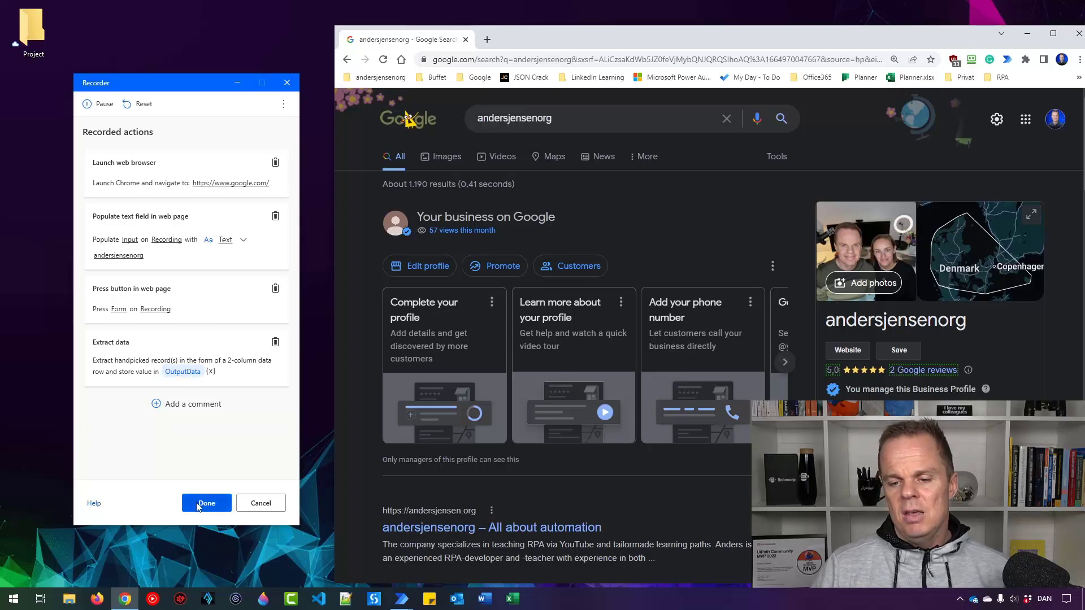
# Step: Finish recording with Done, adding the five actions to the flow, and close Chrome
pyautogui.click(206, 503)
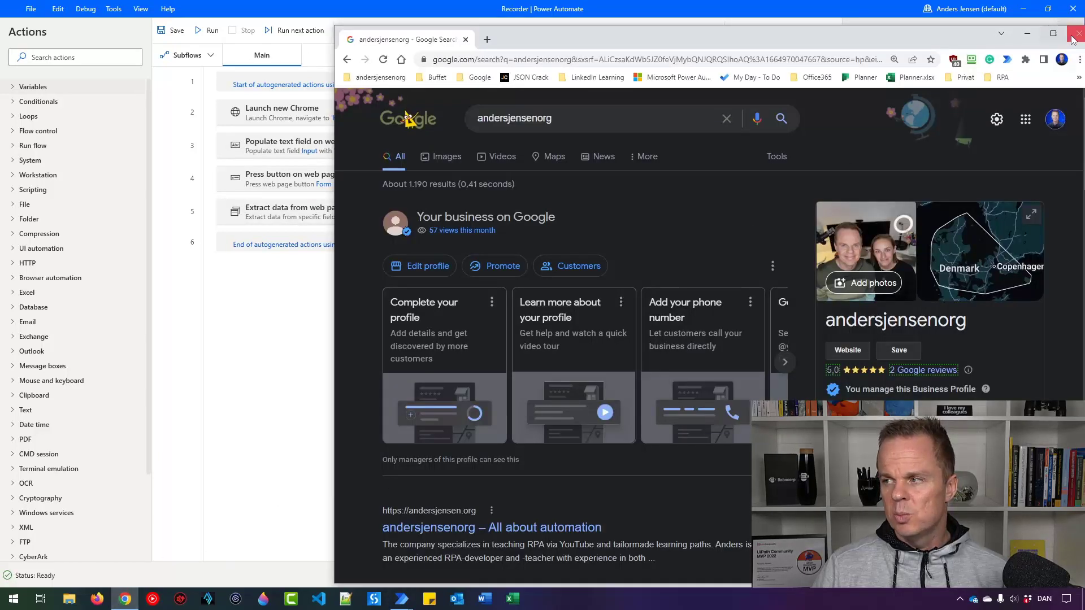
pyautogui.click(1077, 32)
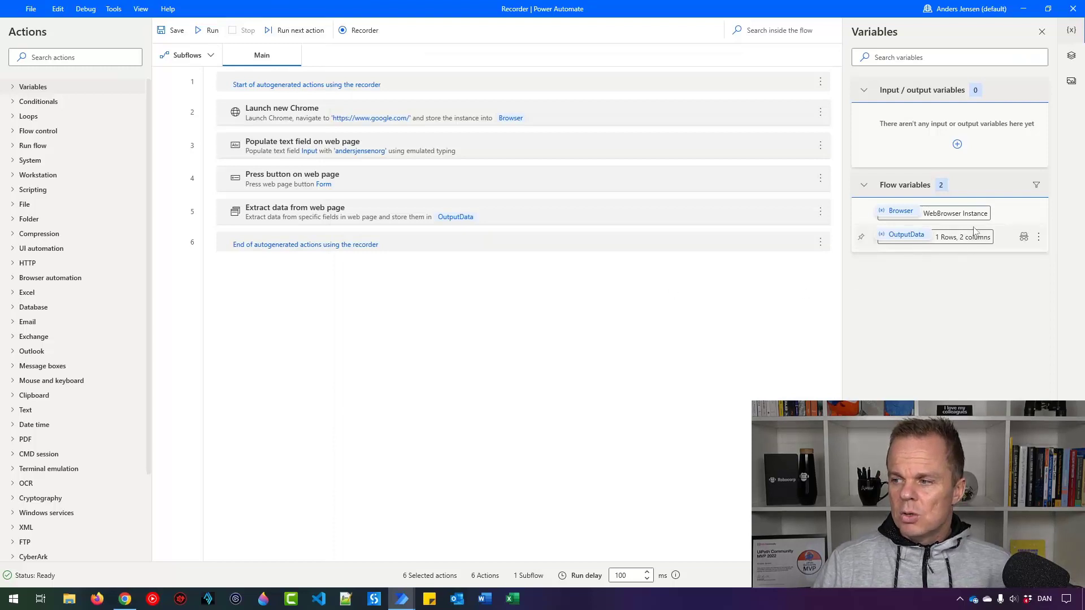
pyautogui.moveTo(962, 236)
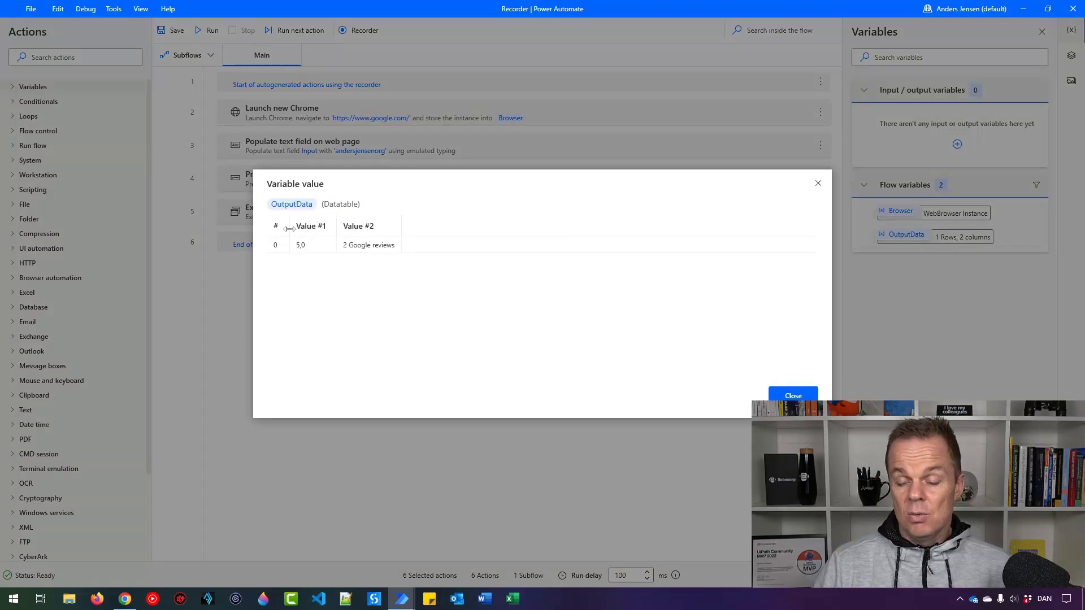
pyautogui.moveTo(303, 242)
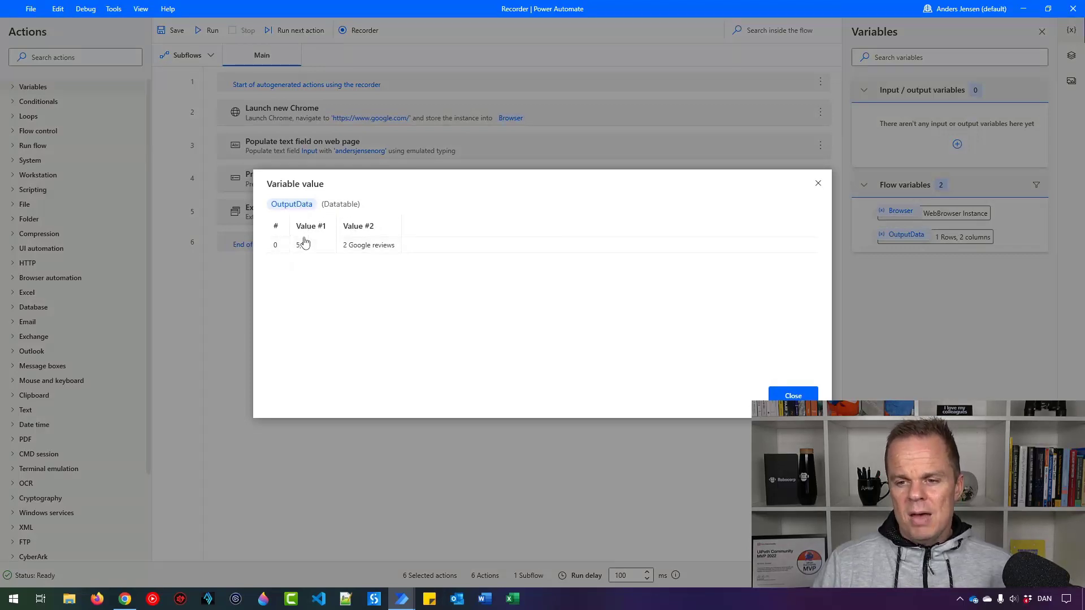
pyautogui.moveTo(362, 235)
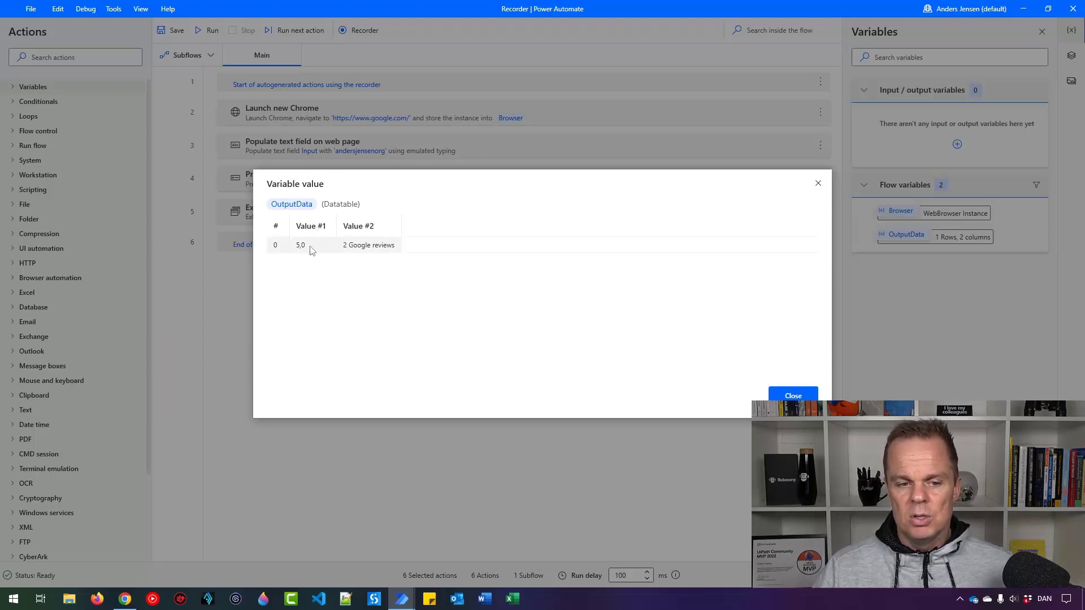
pyautogui.moveTo(358, 248)
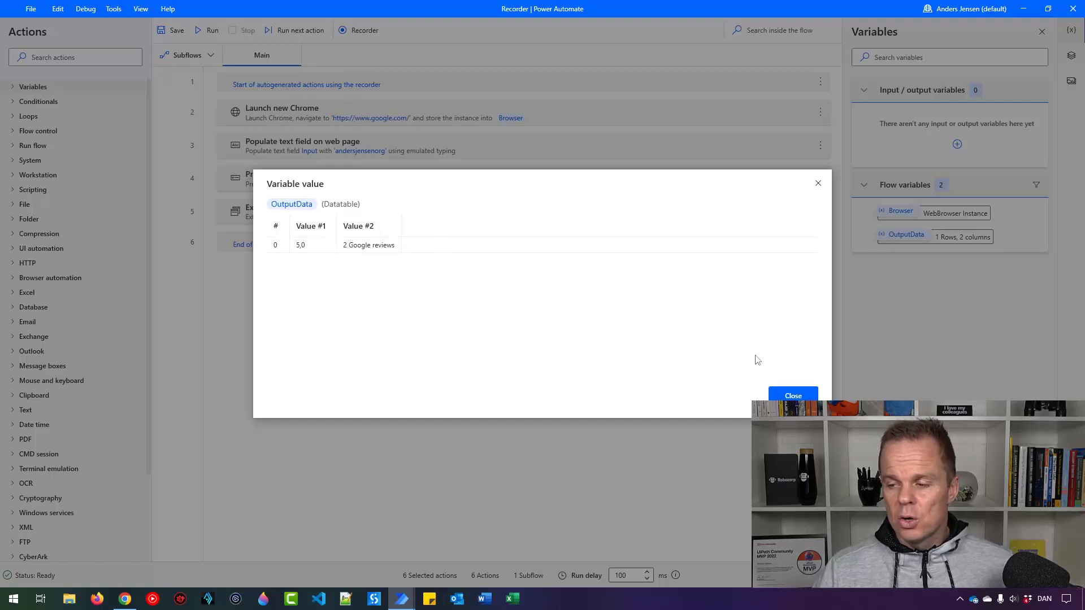
# Step: Close the OutputData viewer after checking its row holds 5,0 and 2 Google reviews
pyautogui.click(792, 395)
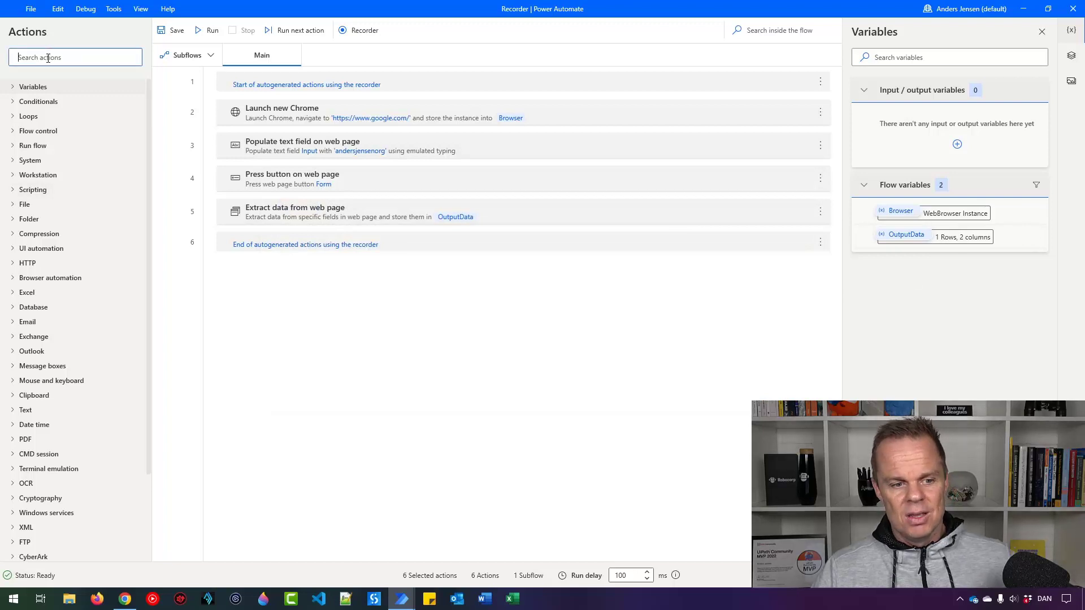
# Step: Add a Display message action starting 'Based on %OutputData[0][1]%'
pyautogui.write('display')
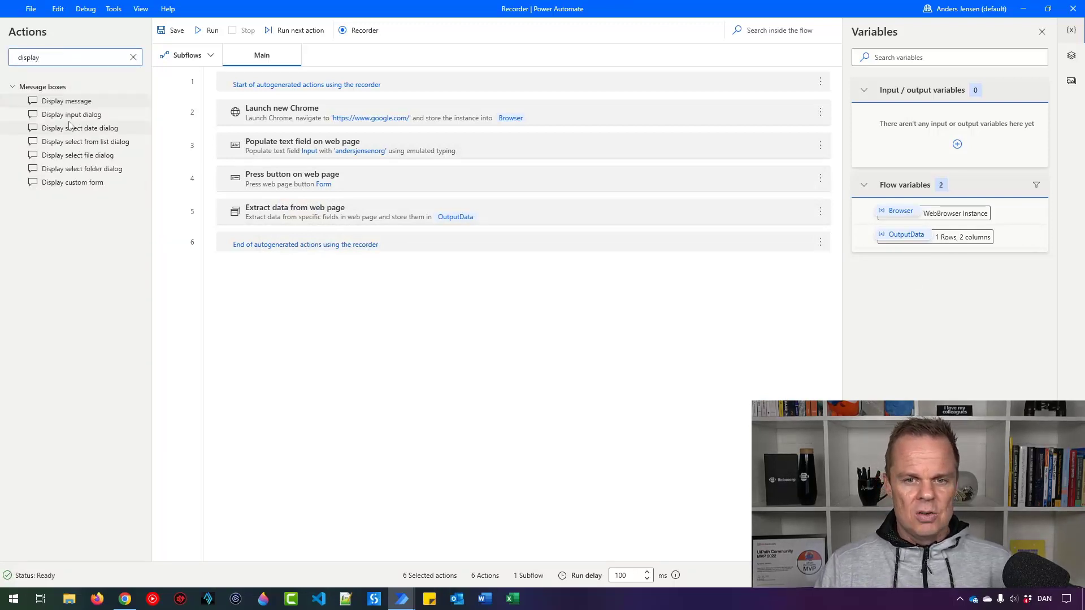
pyautogui.doubleClick(67, 100)
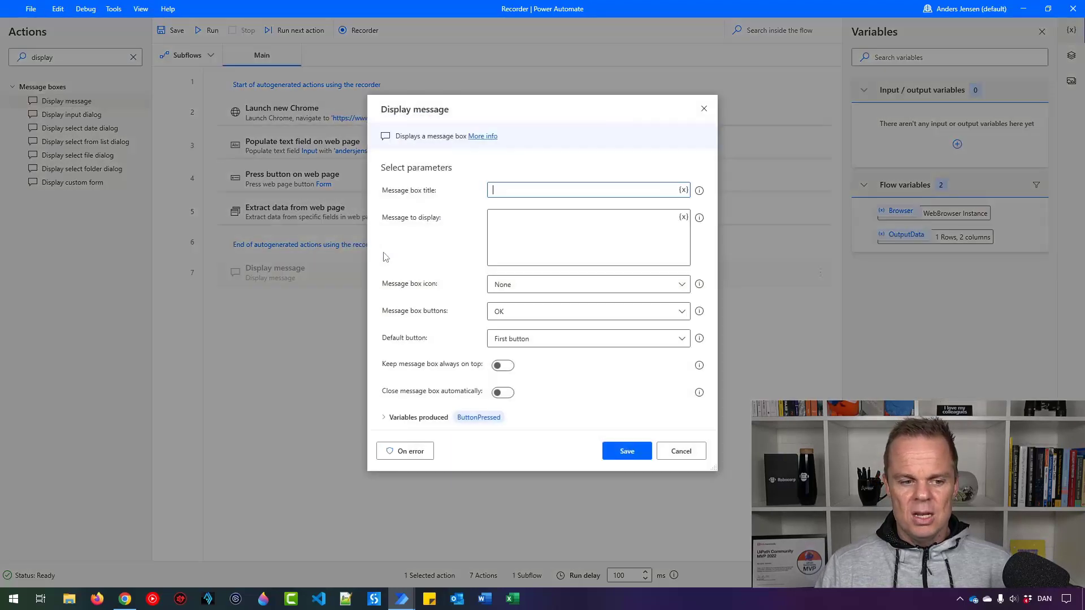
pyautogui.click(587, 237)
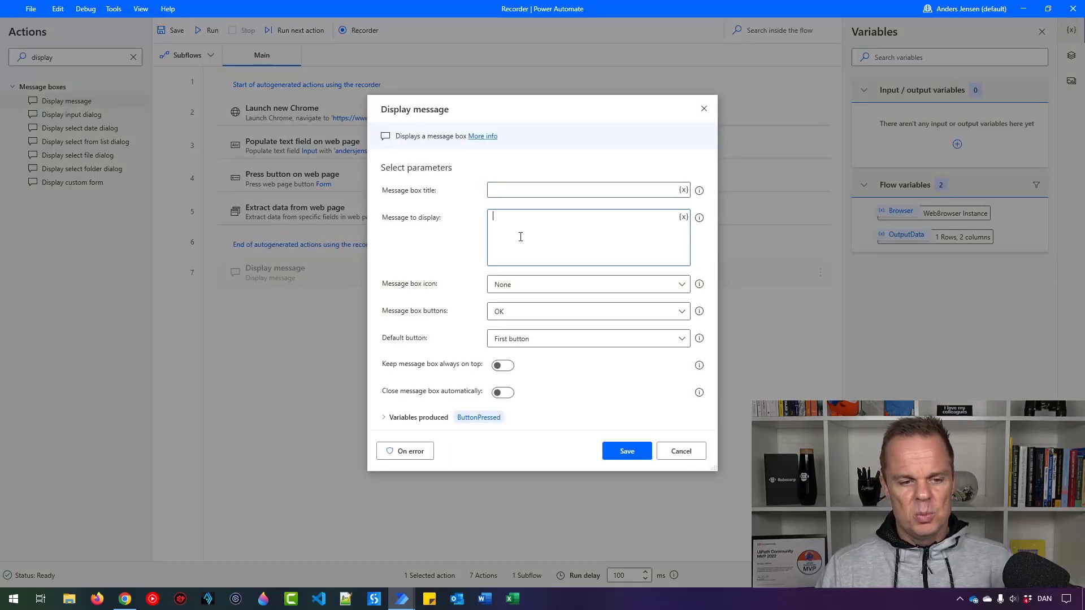
pyautogui.write('Based on')
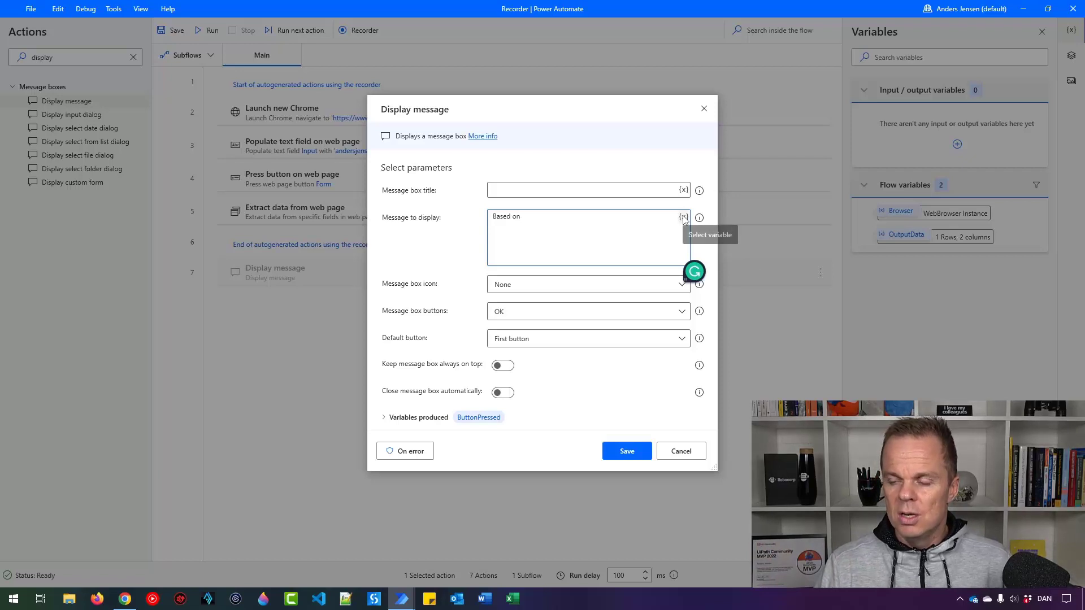
pyautogui.click(682, 217)
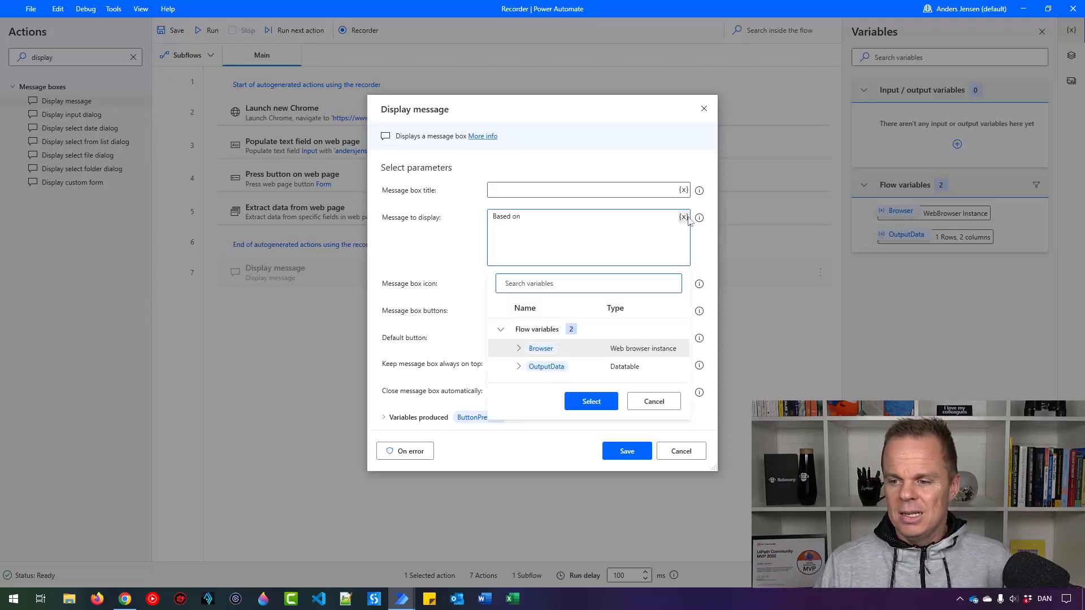
pyautogui.click(590, 401)
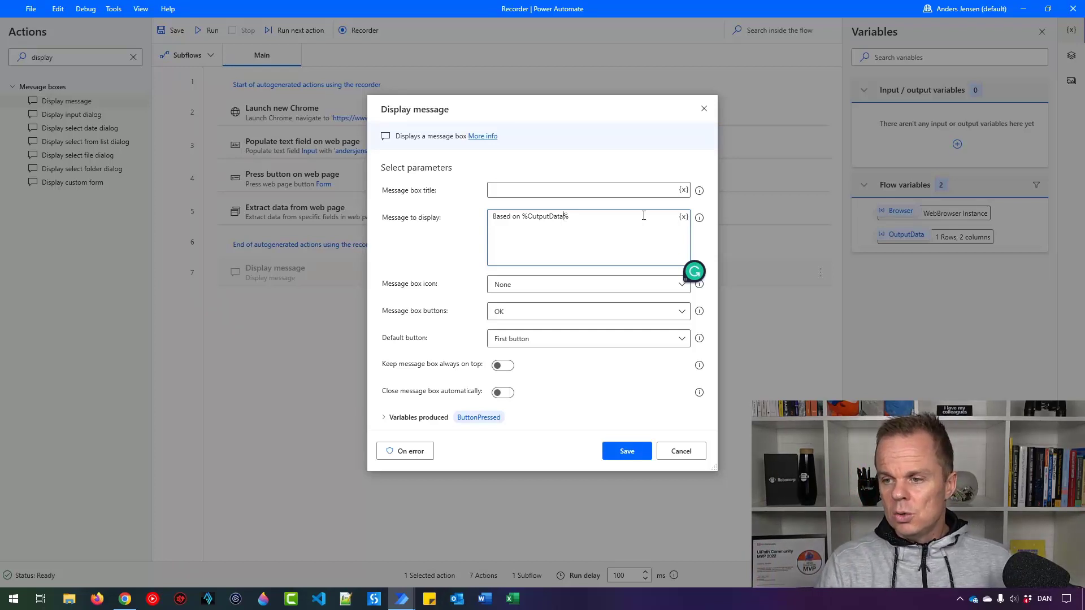
pyautogui.write('[0')
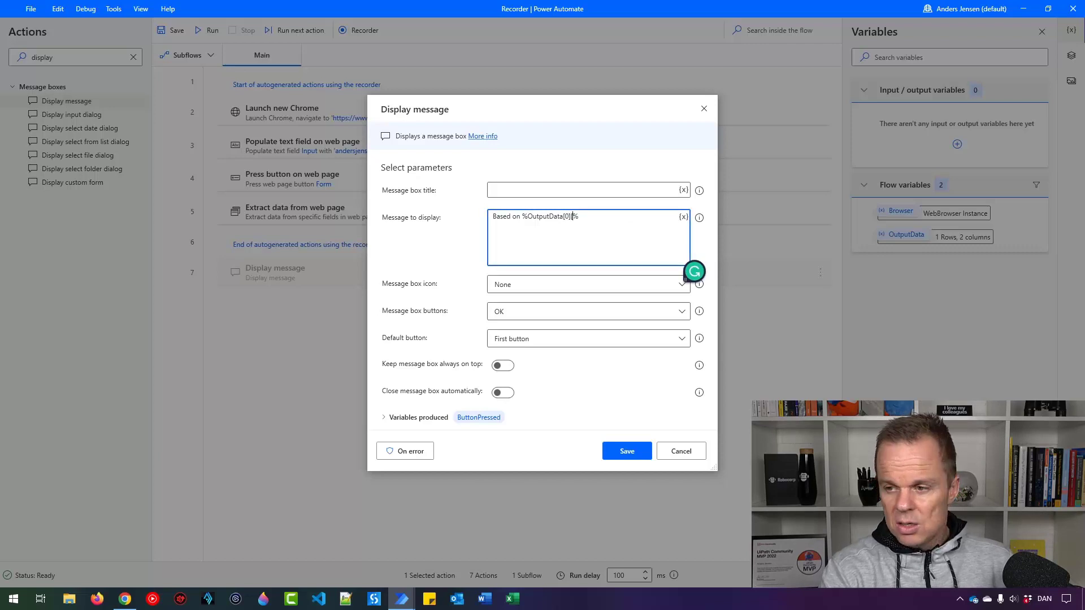
pyautogui.write('[1')
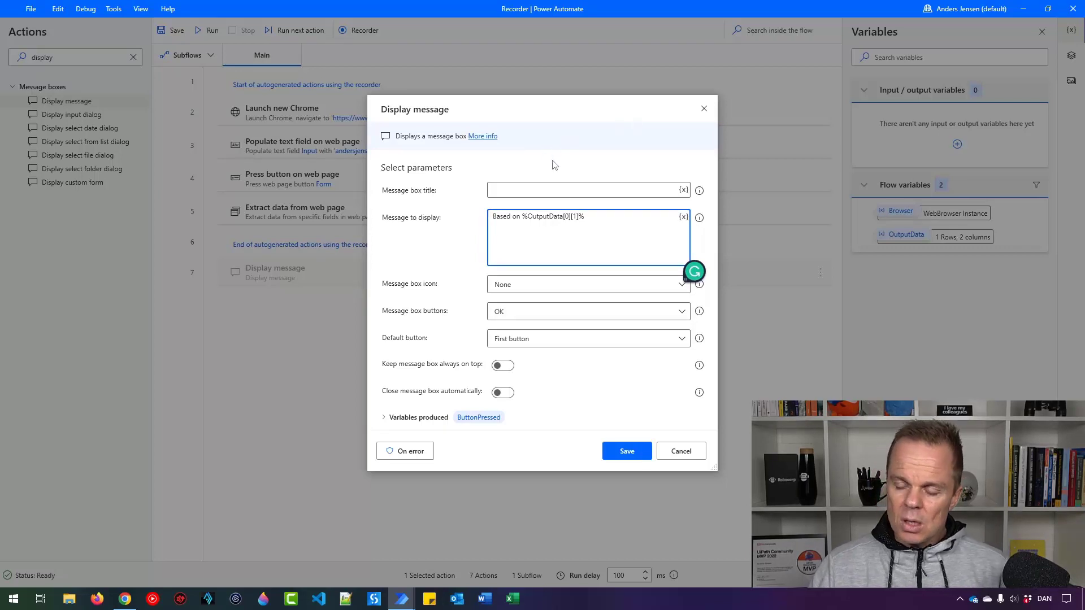
pyautogui.moveTo(536, 225)
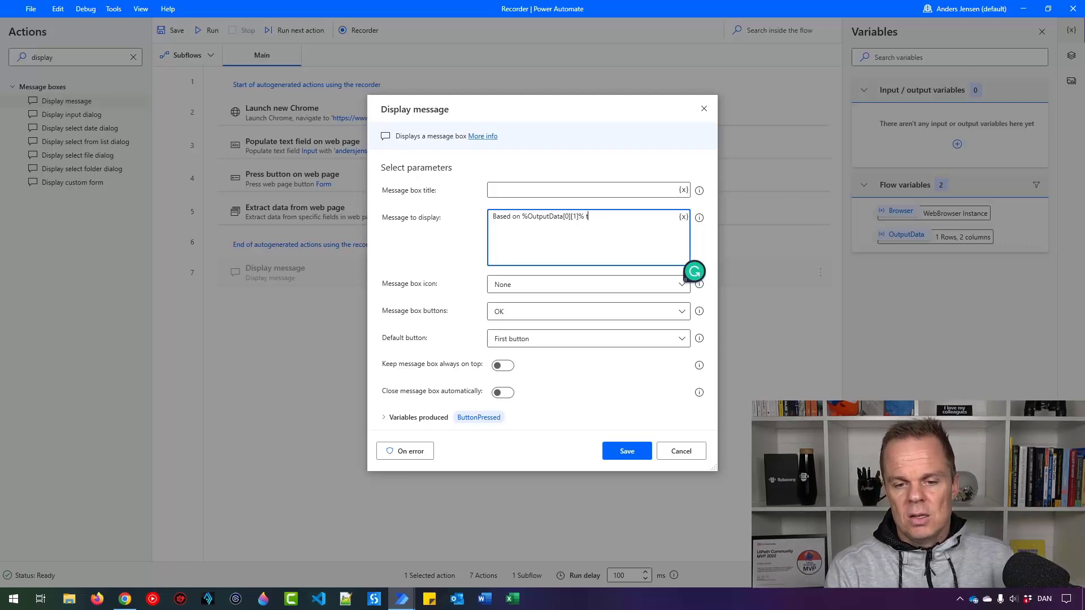
# Step: Complete the message with 'the average stars is %OutputData[0][0]%' and save the step
pyautogui.write('the average stars is')
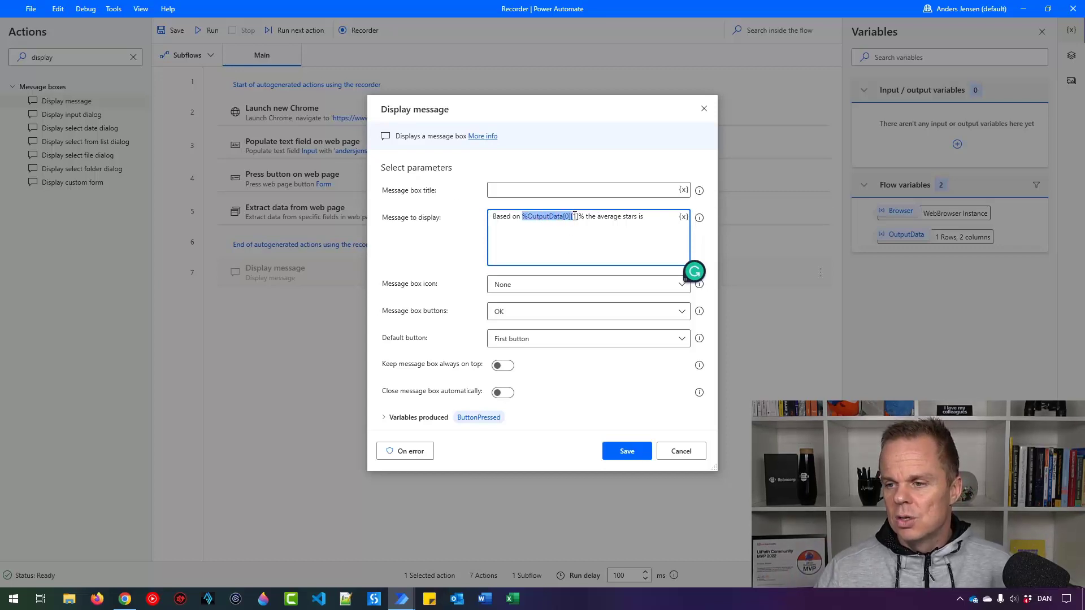
pyautogui.write('1')
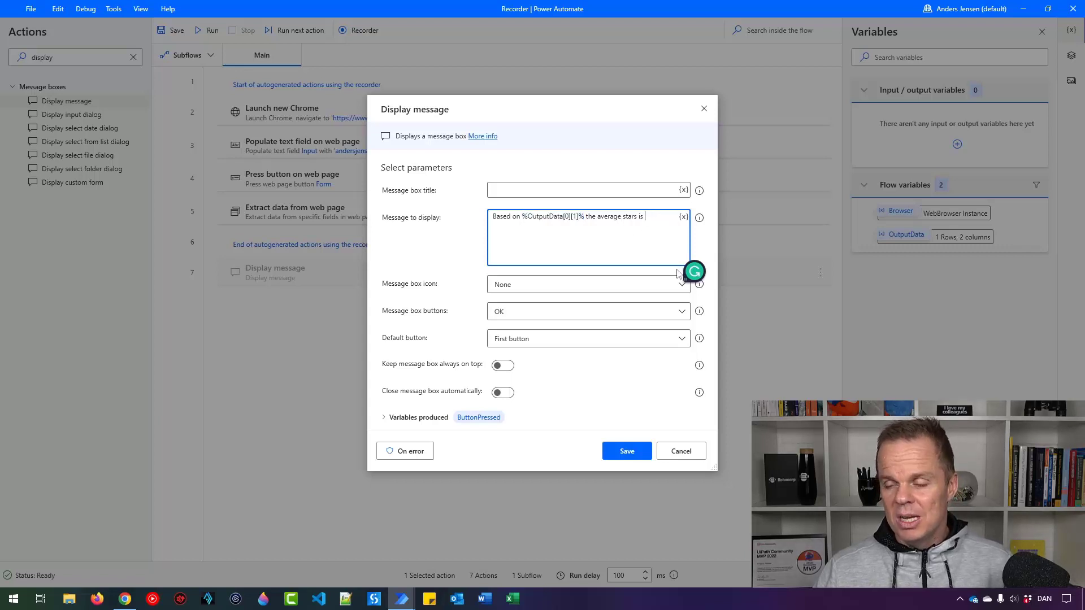
pyautogui.write('%OutputData[0][1]%')
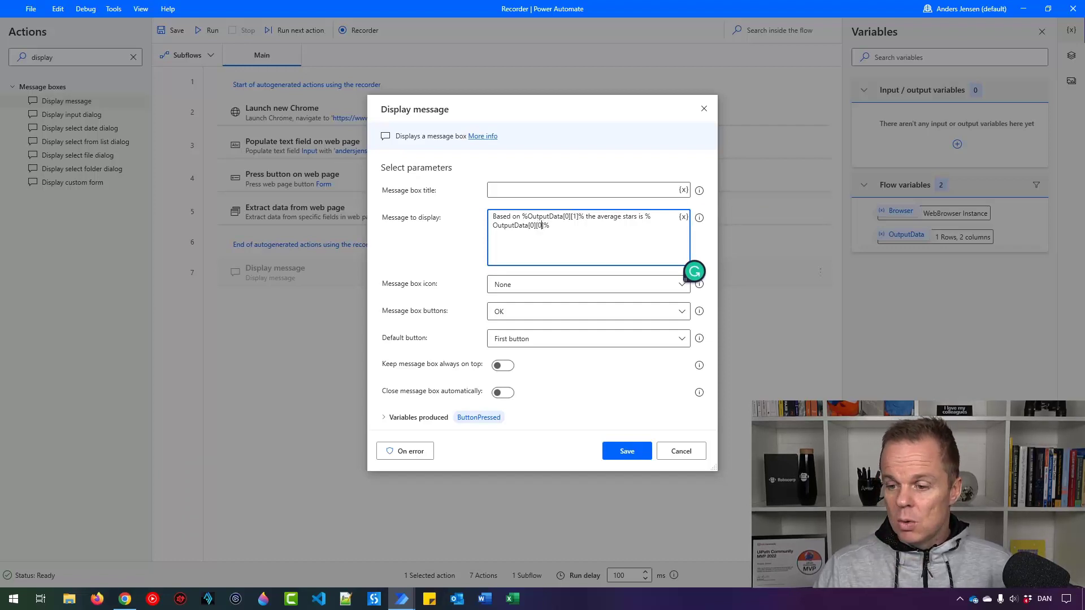
pyautogui.click(625, 451)
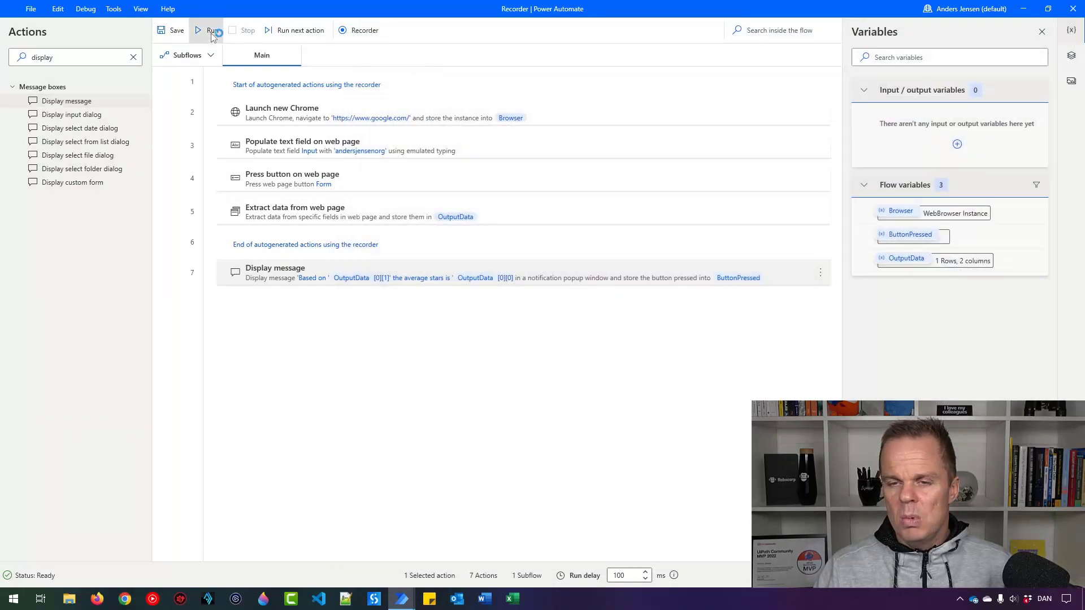
# Step: Run the flow and dismiss the popup 'Based on 2 Google reviews the average stars is 5,0'
pyautogui.click(214, 30)
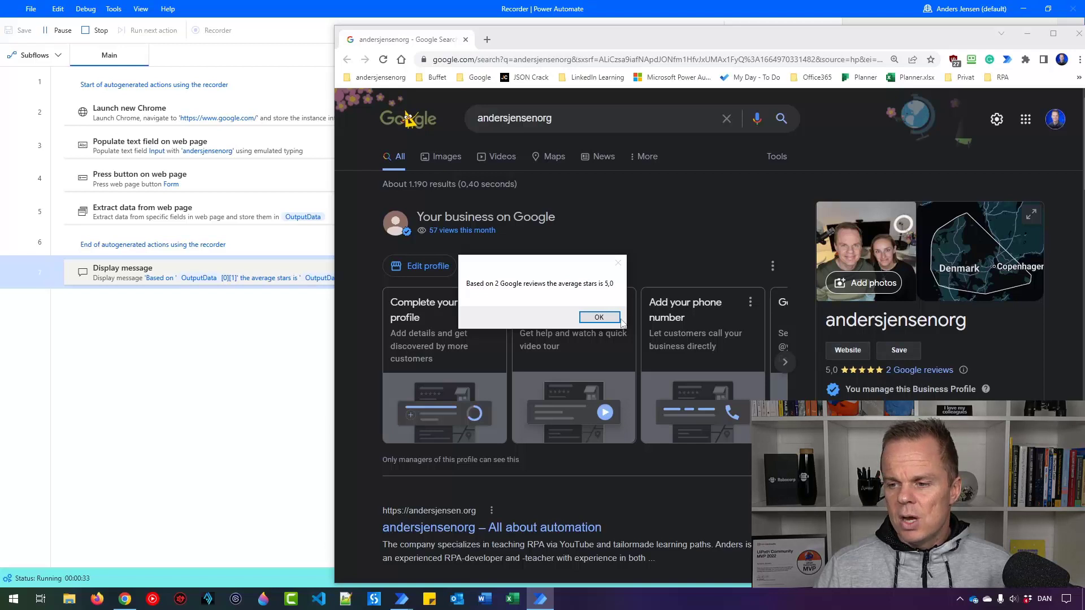
pyautogui.click(598, 317)
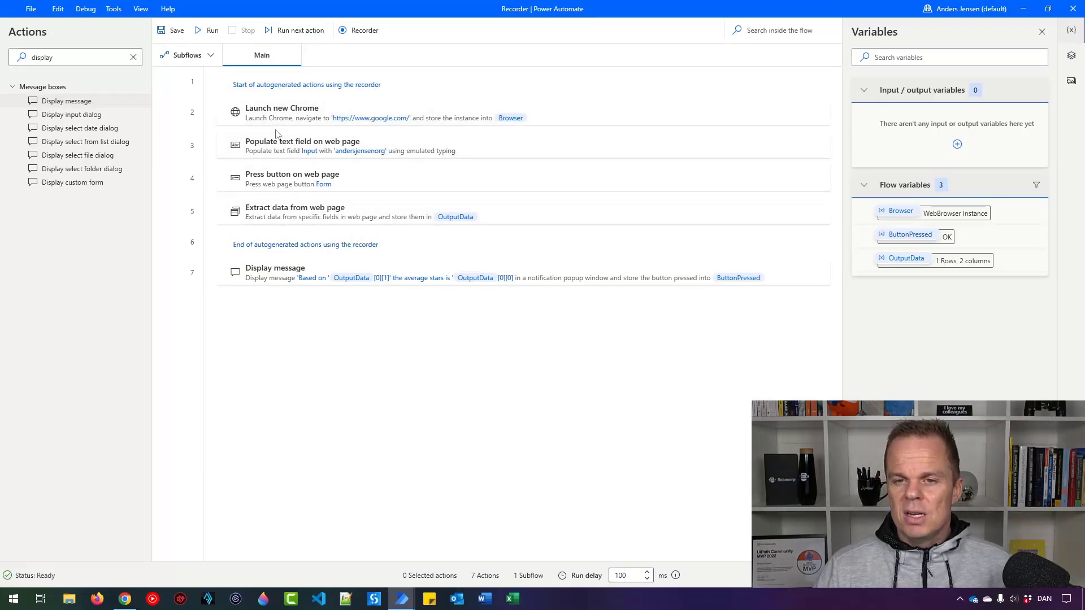
# Step: Add a Set variable action at the top assigning Page the value Noma, and save it
pyautogui.click(134, 57)
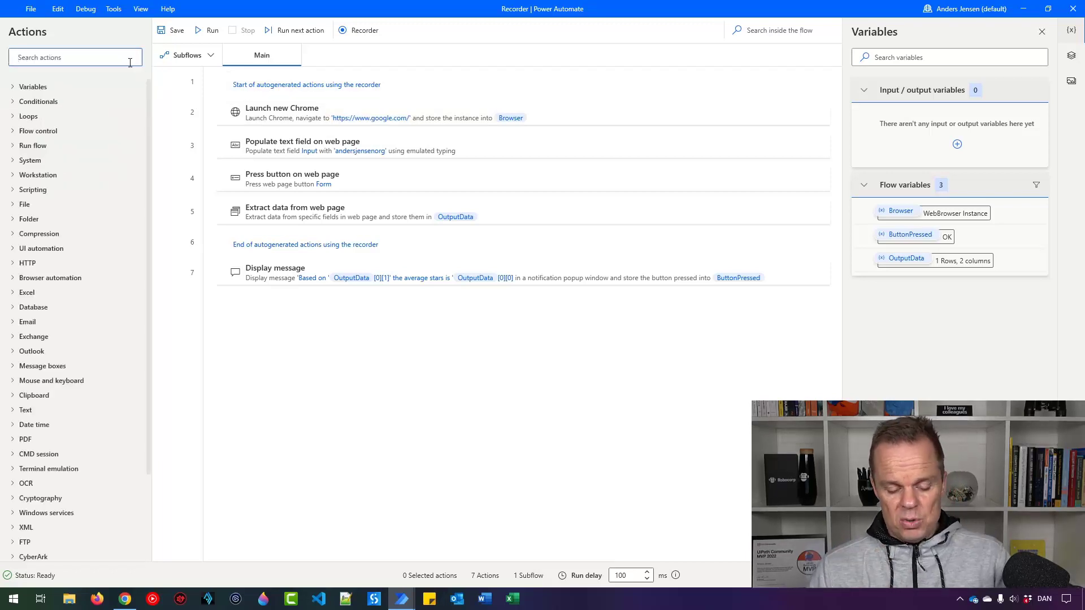
pyautogui.write('s')
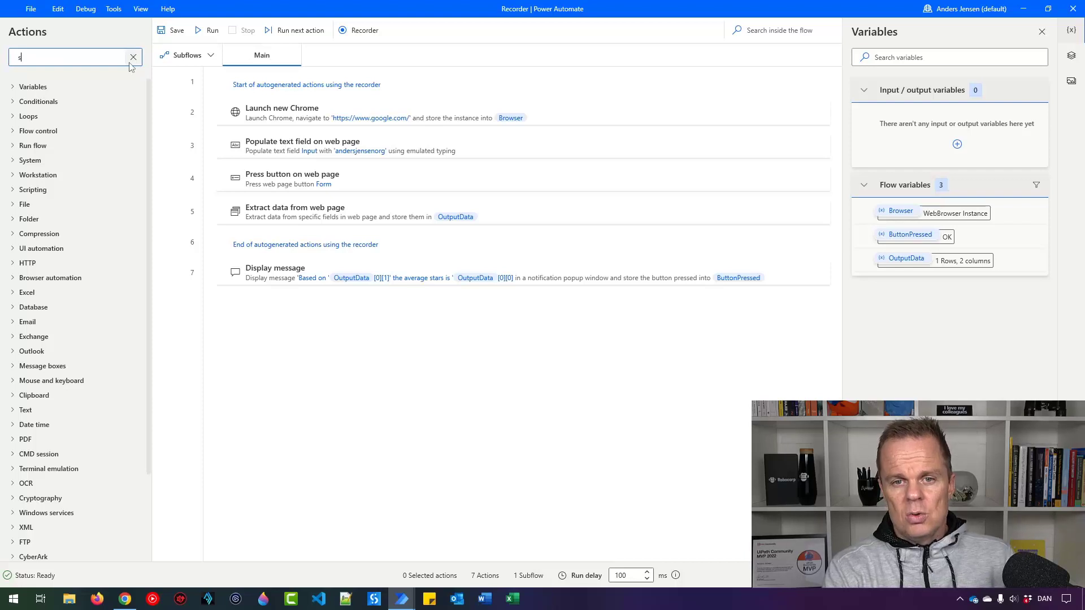
pyautogui.write('et')
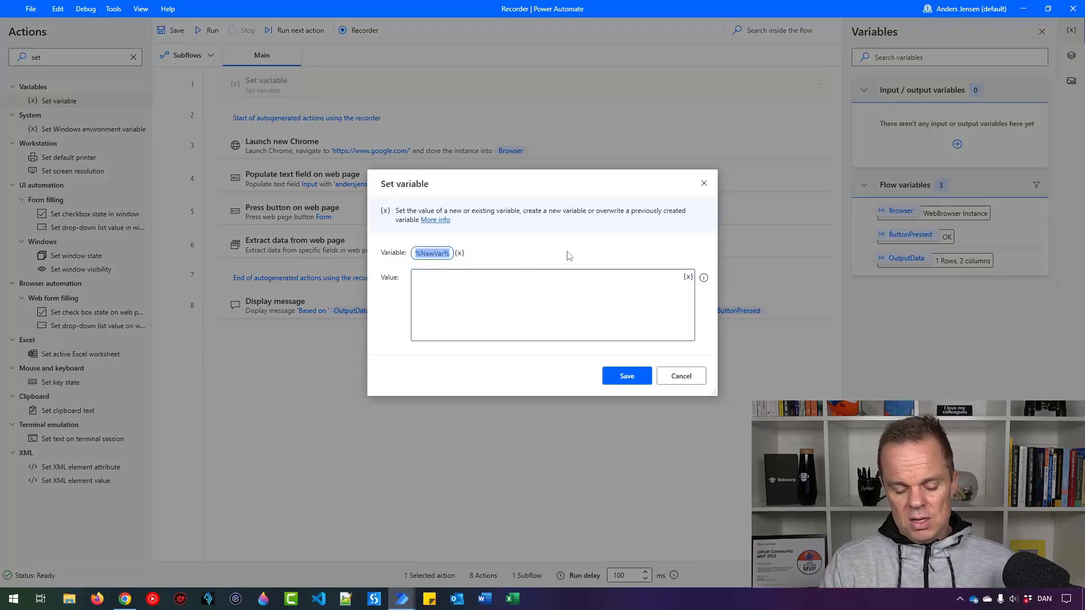
pyautogui.write('Page')
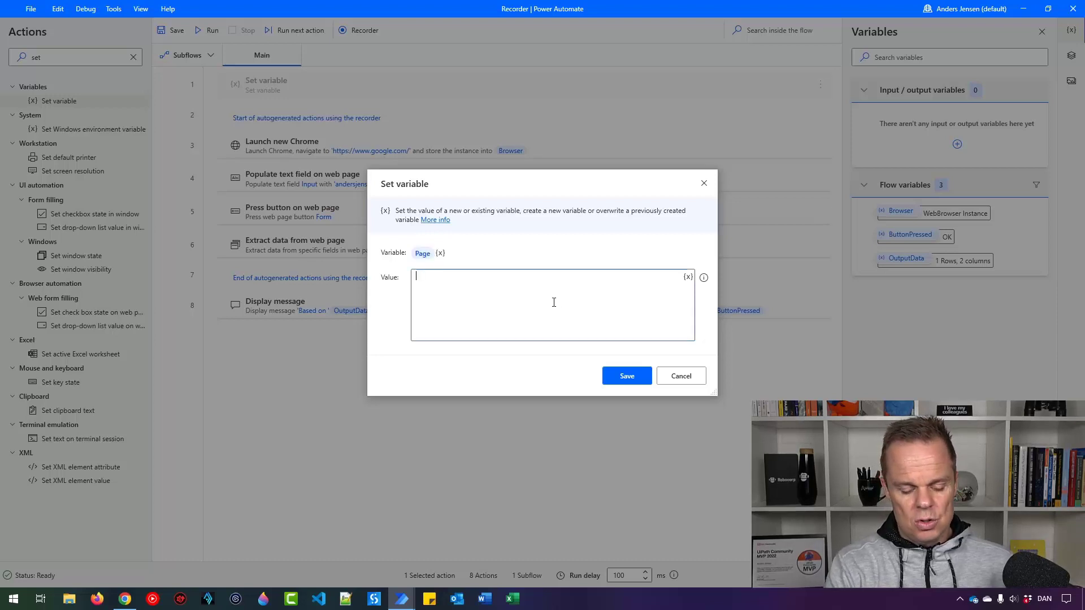
pyautogui.write('Noma')
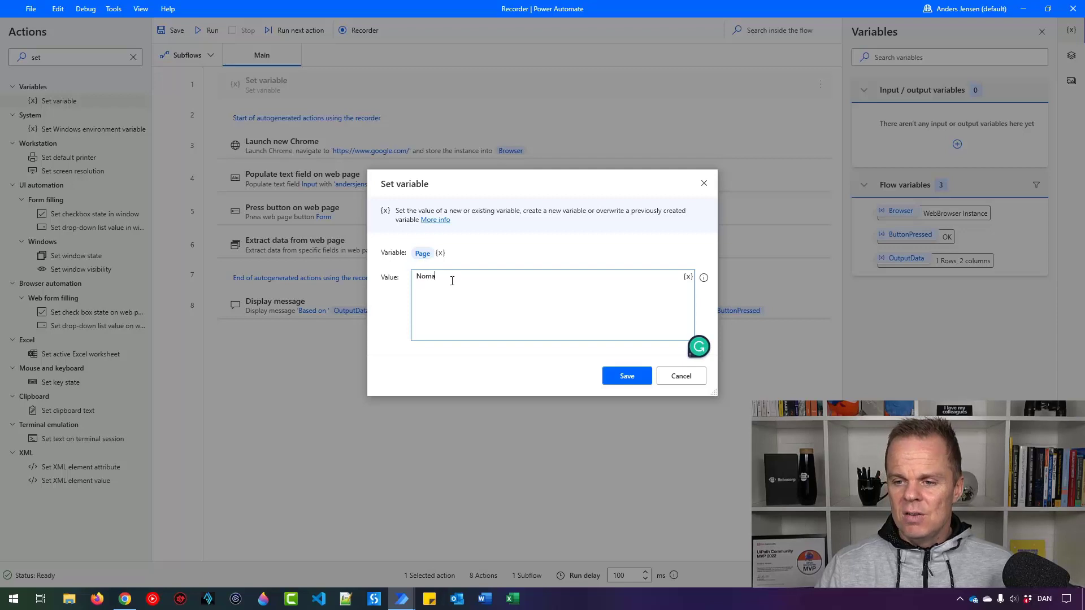
pyautogui.click(625, 376)
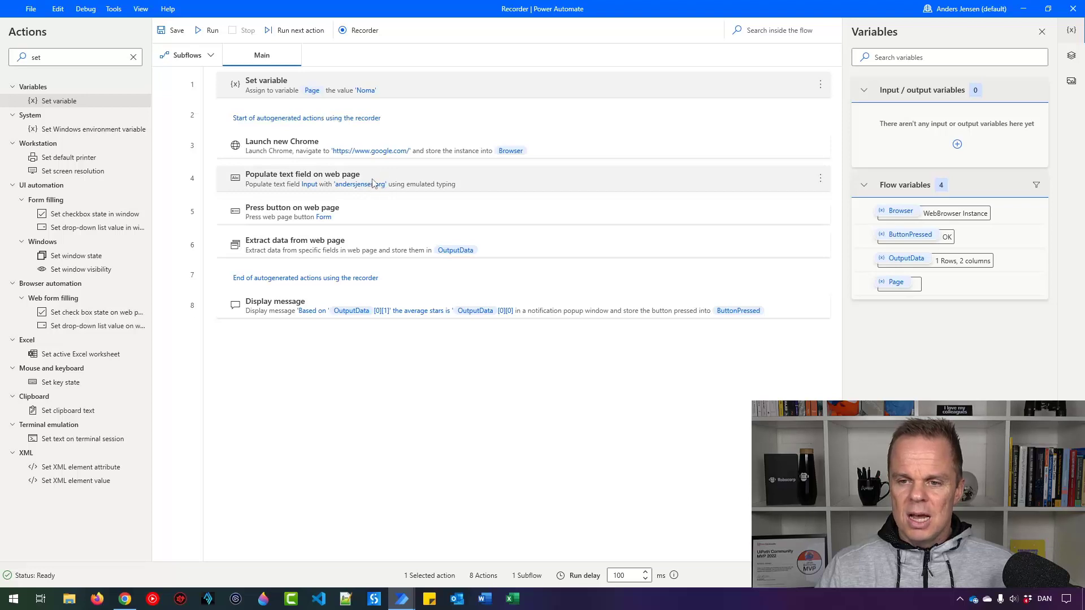
# Step: Change the search step to enter %Page% instead of fixed text, save it and run the flow
pyautogui.doubleClick(302, 179)
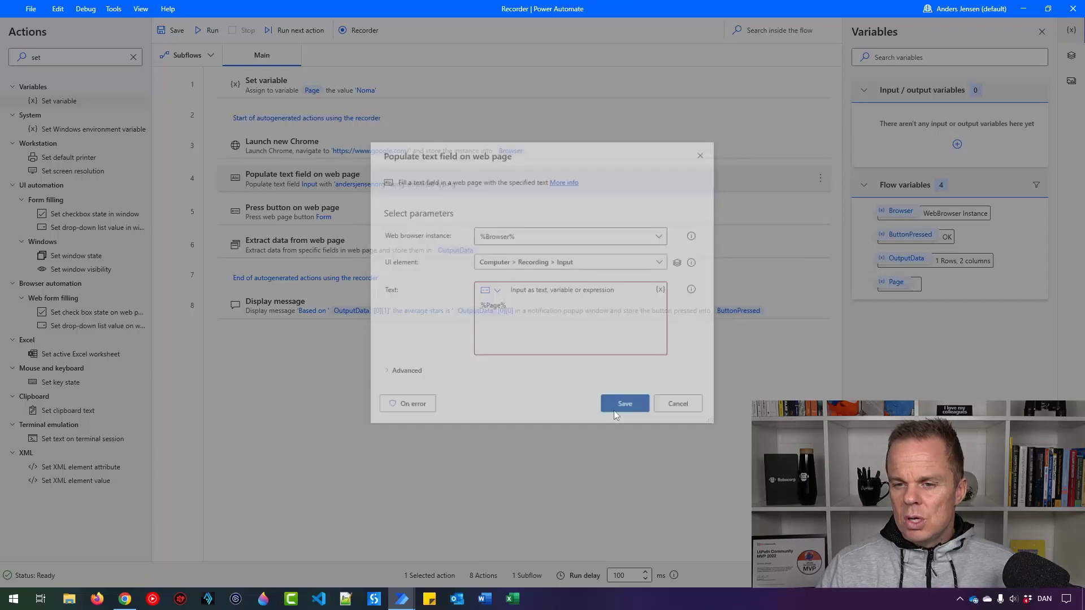
pyautogui.click(624, 404)
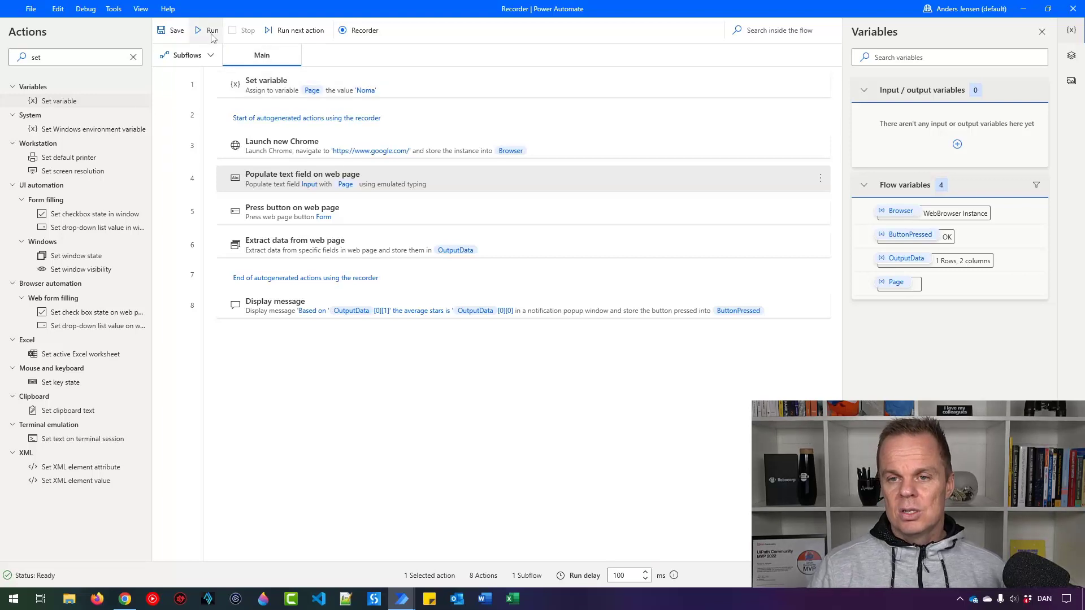
pyautogui.click(212, 30)
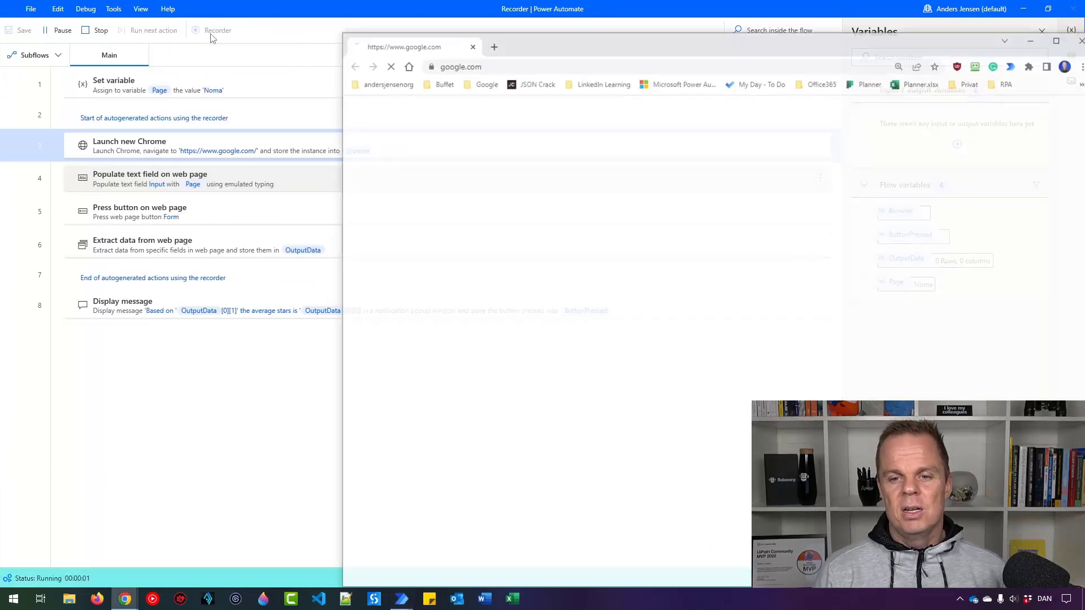